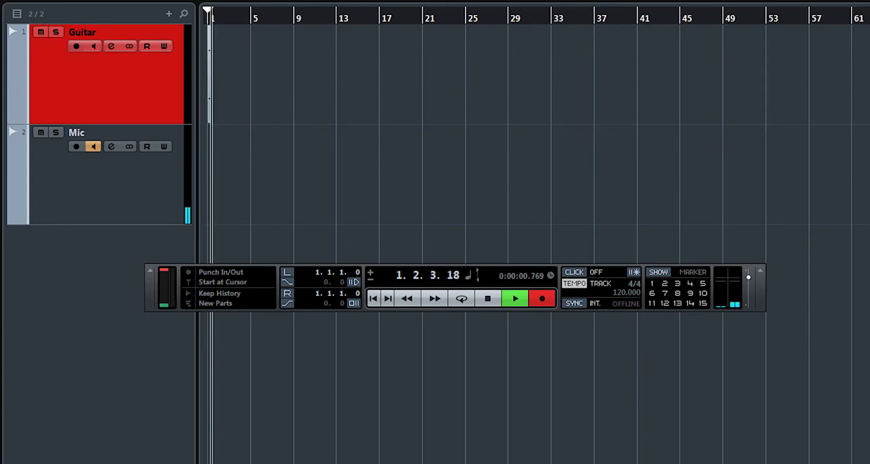
Step: Stop the recording, return to bar 1, and start playback on the Transport panel
{"action": "left_click", "coordinate": [488, 297]}
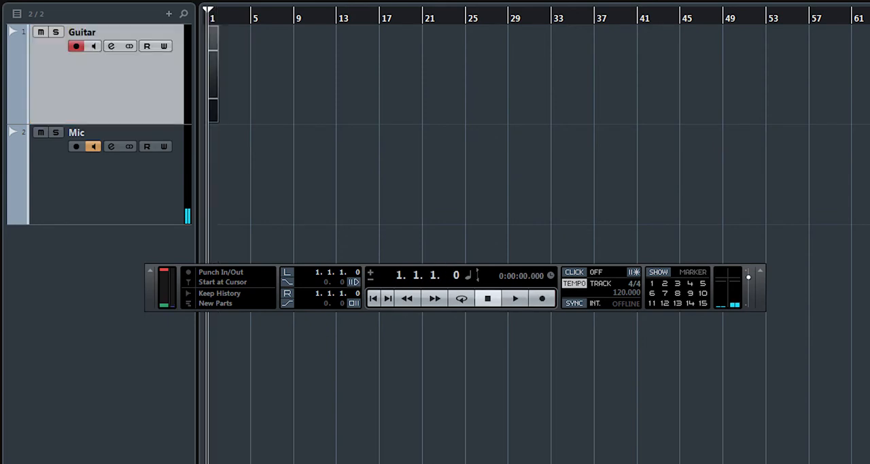
{"action": "left_click", "coordinate": [514, 298]}
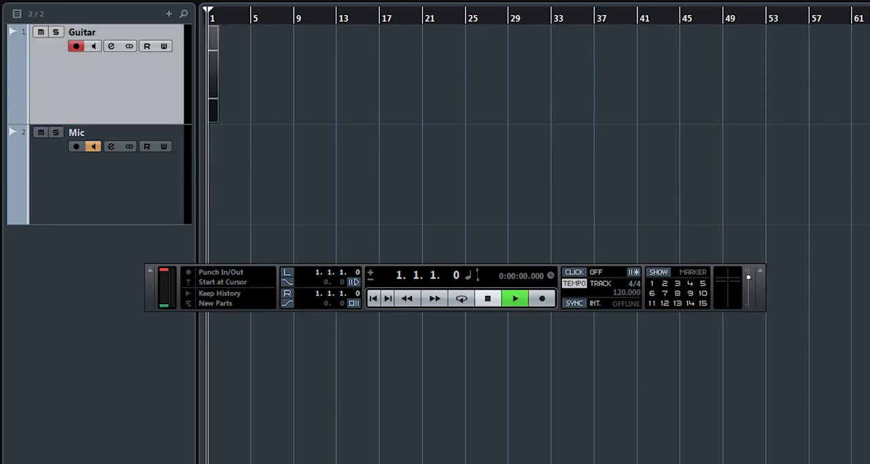
{"action": "left_click", "coordinate": [515, 298]}
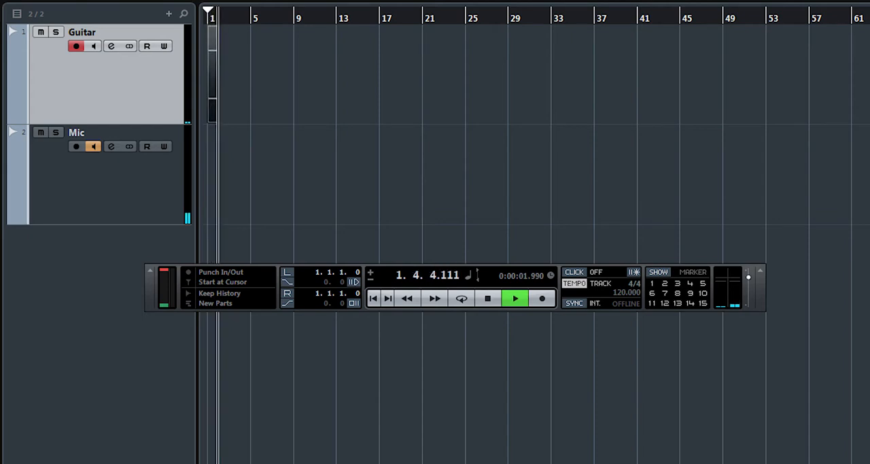
{"action": "left_click", "coordinate": [487, 298]}
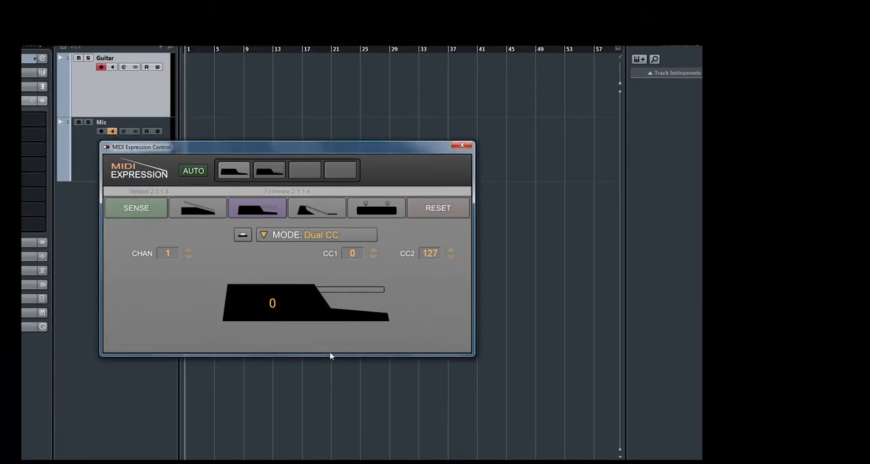
{"action": "left_click", "coordinate": [316, 235]}
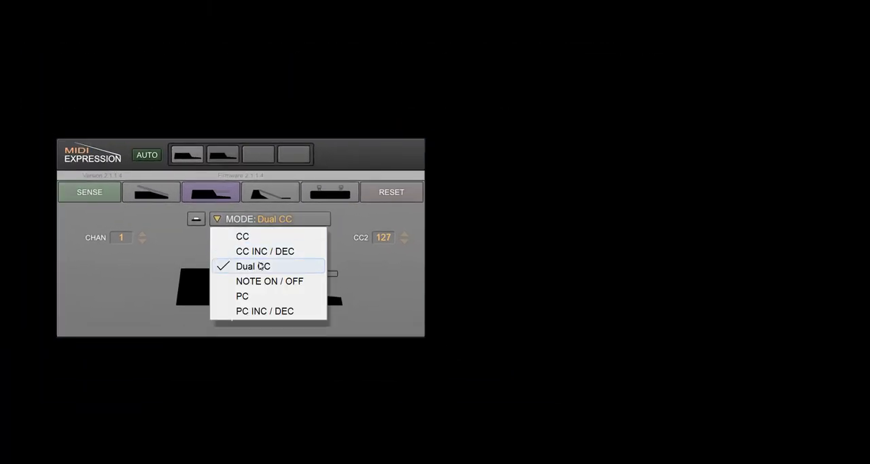
{"action": "left_click", "coordinate": [253, 266]}
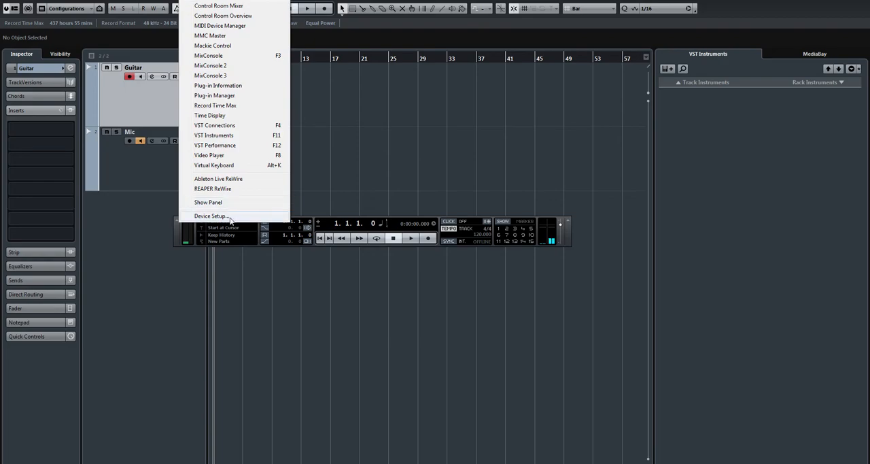
Step: Add a Generic Remote device in Device Setup and delete its existing control entries
{"action": "left_click", "coordinate": [211, 215]}
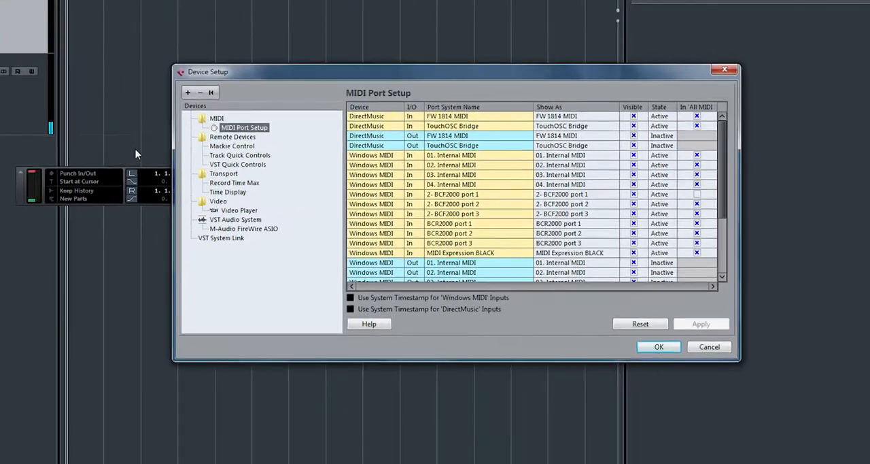
{"action": "left_click", "coordinate": [188, 91]}
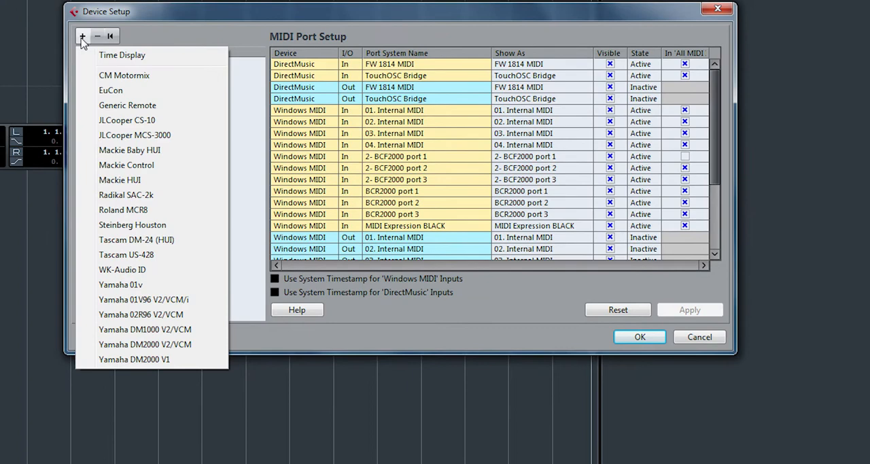
{"action": "mouse_move", "coordinate": [127, 105]}
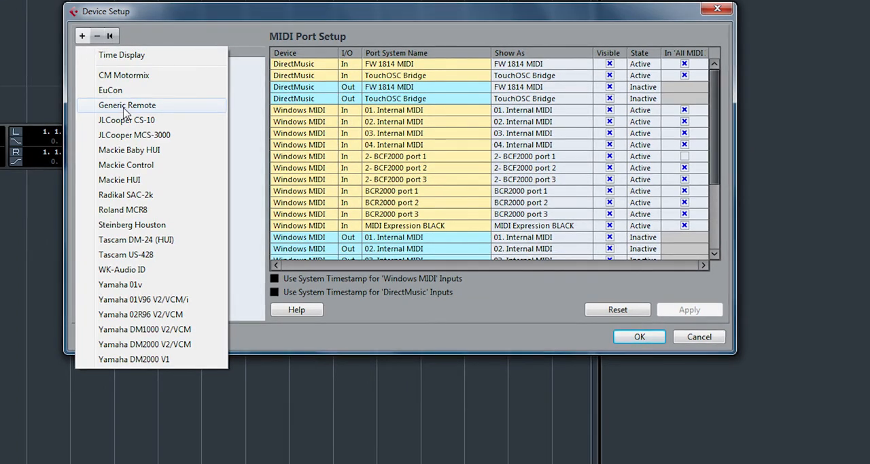
{"action": "left_click", "coordinate": [127, 105]}
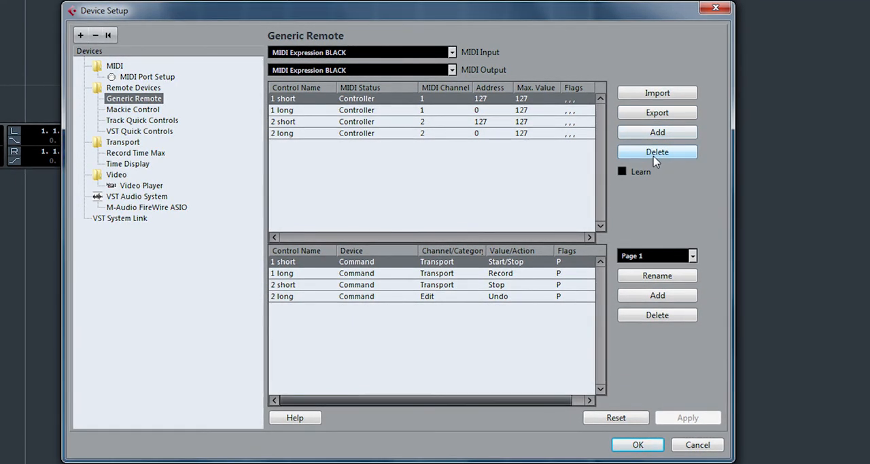
{"action": "left_click", "coordinate": [656, 152]}
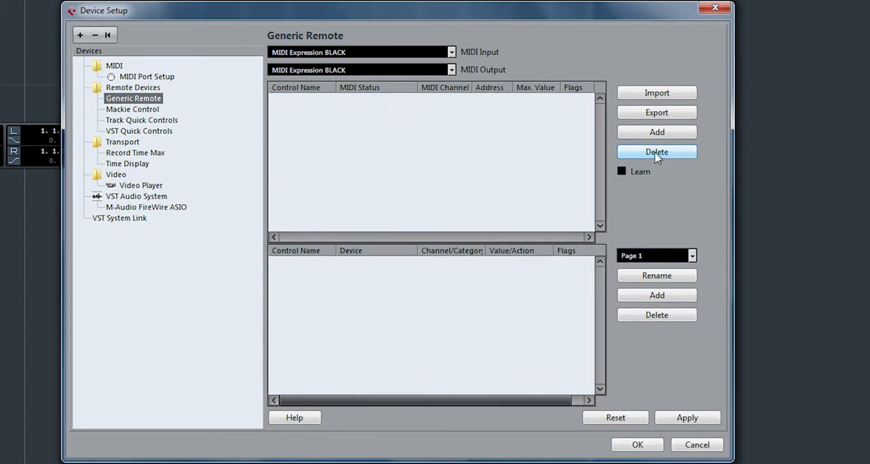
{"action": "left_click", "coordinate": [451, 52]}
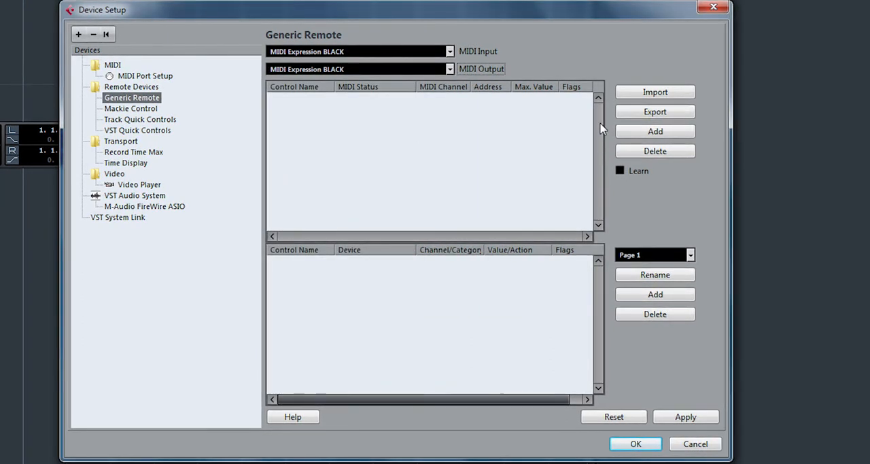
Step: Add four controller entries named 1 short, 1 long, 2 short and 2 long
{"action": "left_click", "coordinate": [655, 132]}
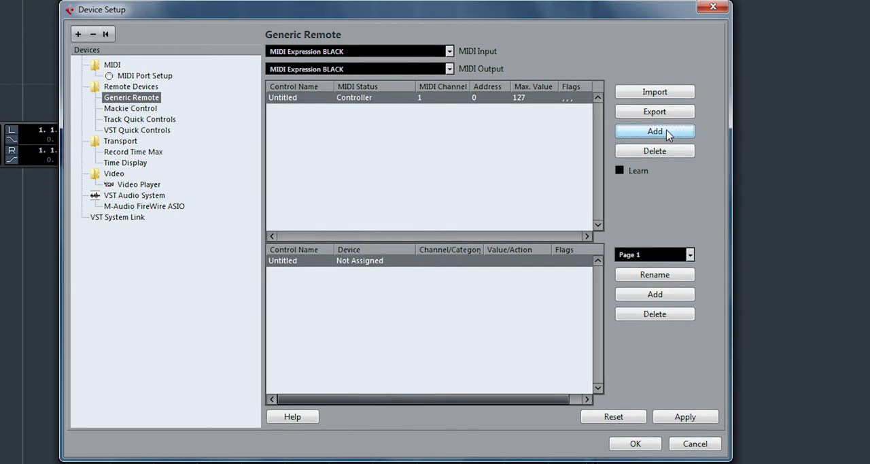
{"action": "left_click", "coordinate": [654, 131]}
{"action": "type", "text": "1 short"}
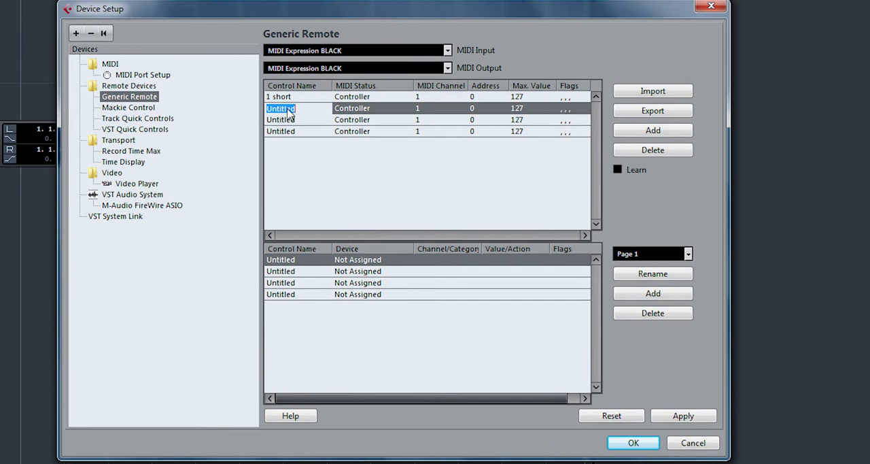
{"action": "type", "text": "1 long"}
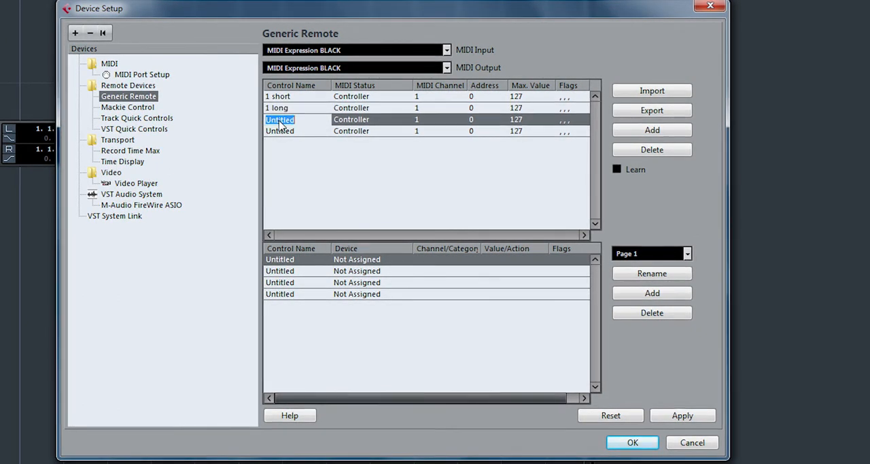
{"action": "type", "text": "2 short"}
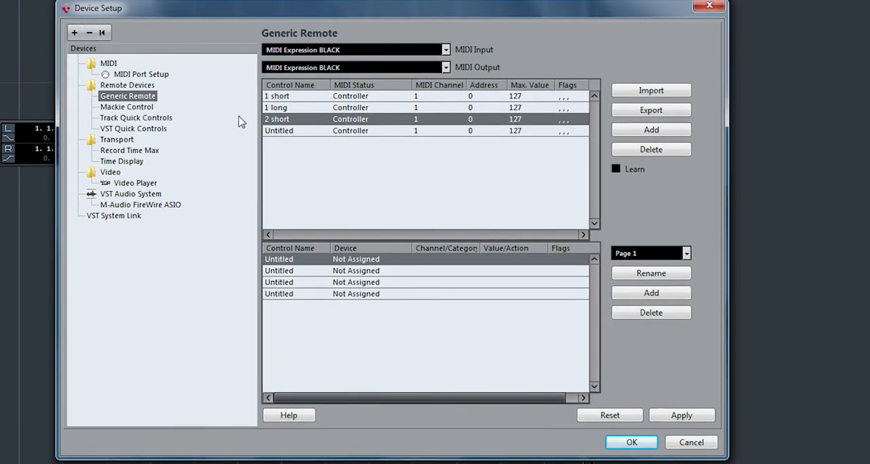
{"action": "type", "text": "2 l"}
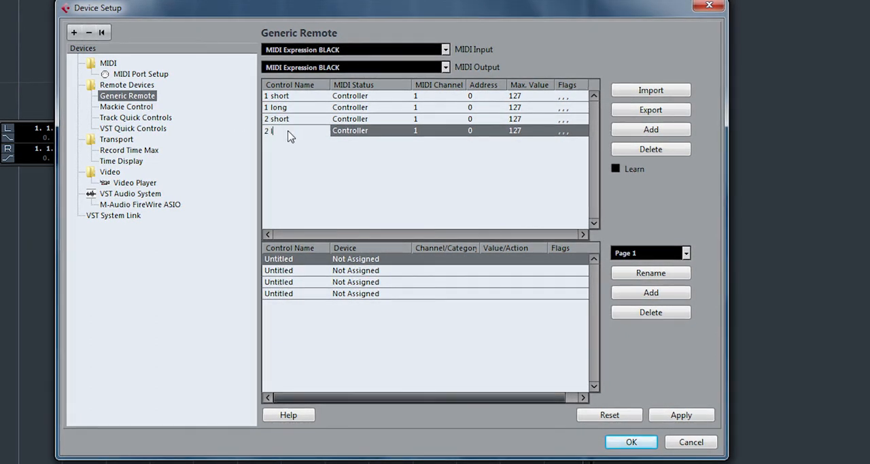
{"action": "type", "text": "ong"}
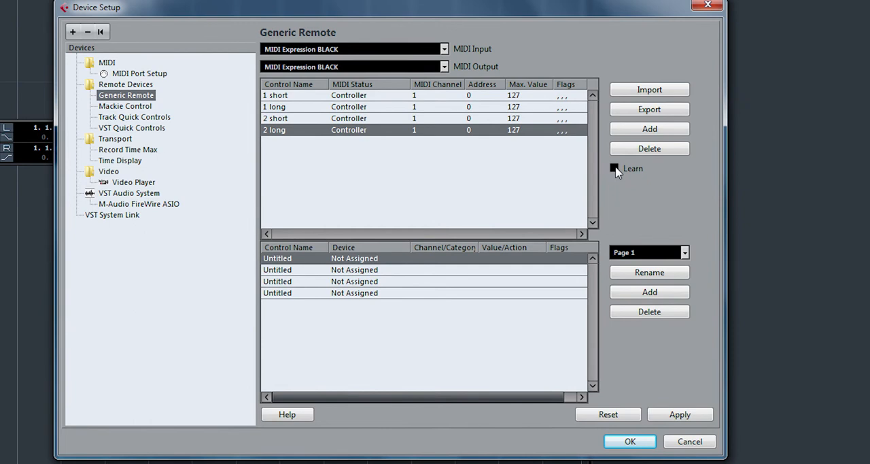
{"action": "left_click", "coordinate": [614, 168]}
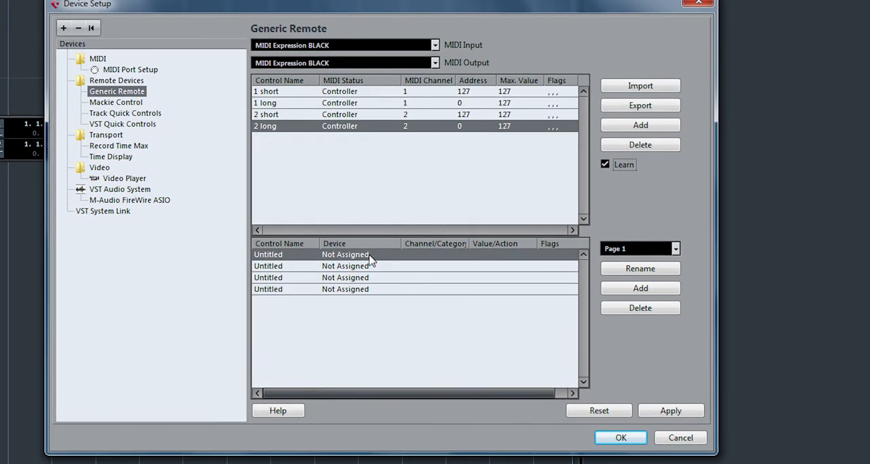
Step: Set the Device column to Command for 1 short through 2 long
{"action": "left_click", "coordinate": [345, 254]}
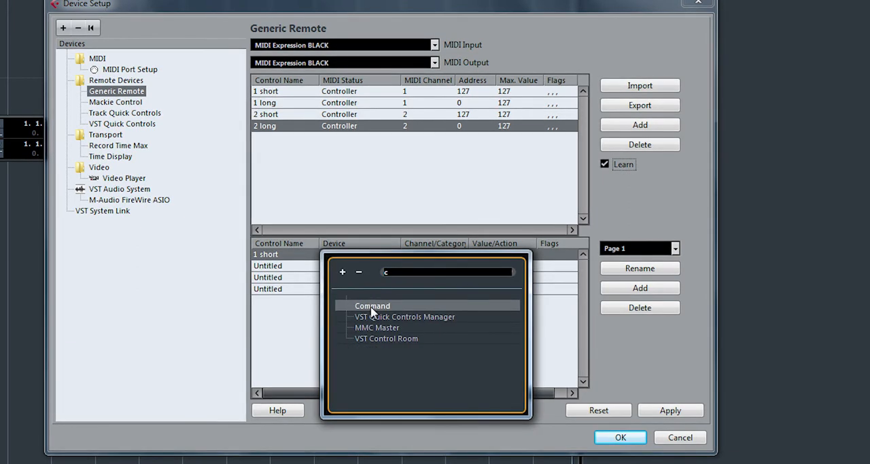
{"action": "left_click", "coordinate": [372, 305]}
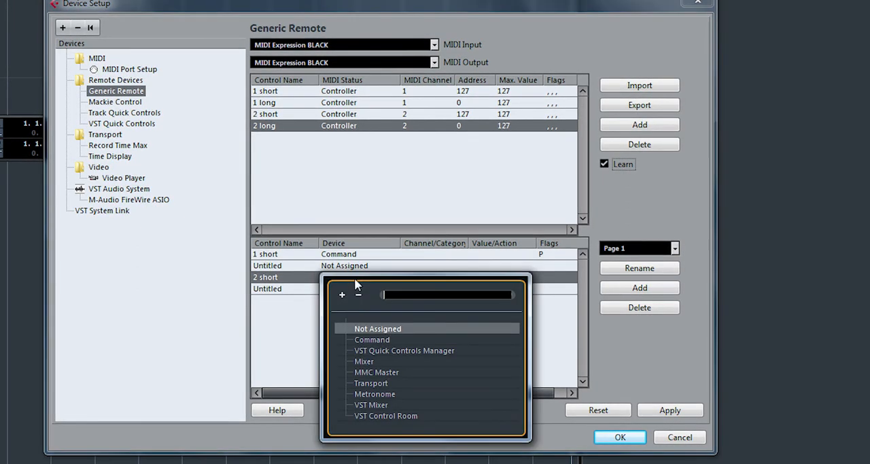
{"action": "left_click", "coordinate": [372, 340]}
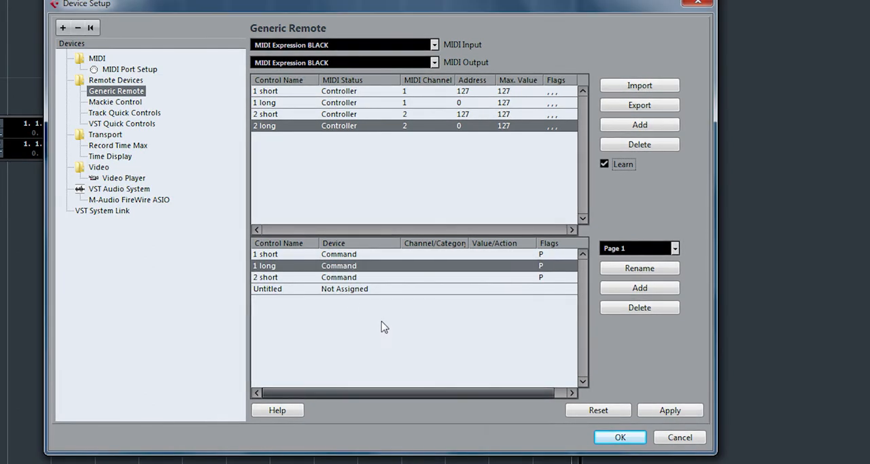
{"action": "left_click", "coordinate": [338, 288]}
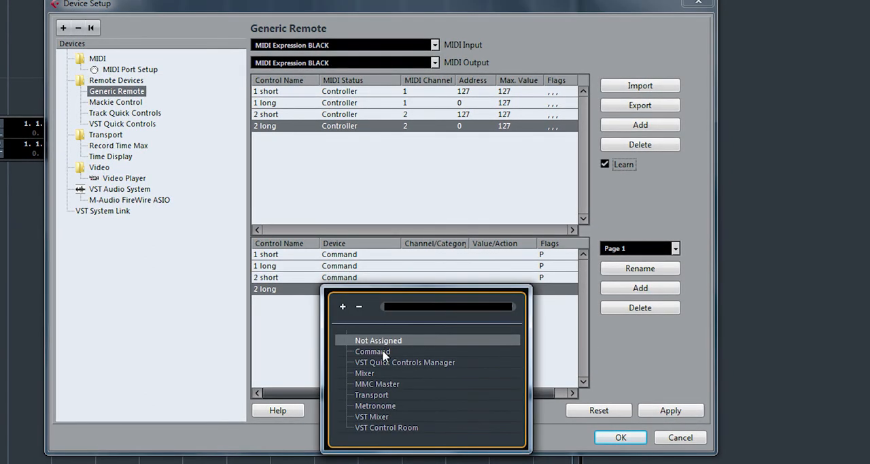
{"action": "left_click", "coordinate": [373, 351]}
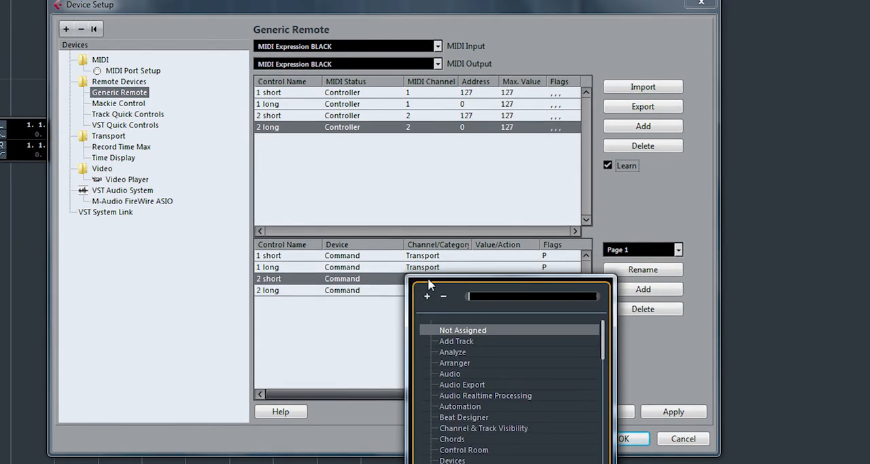
Step: Set Category to Transport for three controls and Edit for 2 long
{"action": "type", "text": "tr"}
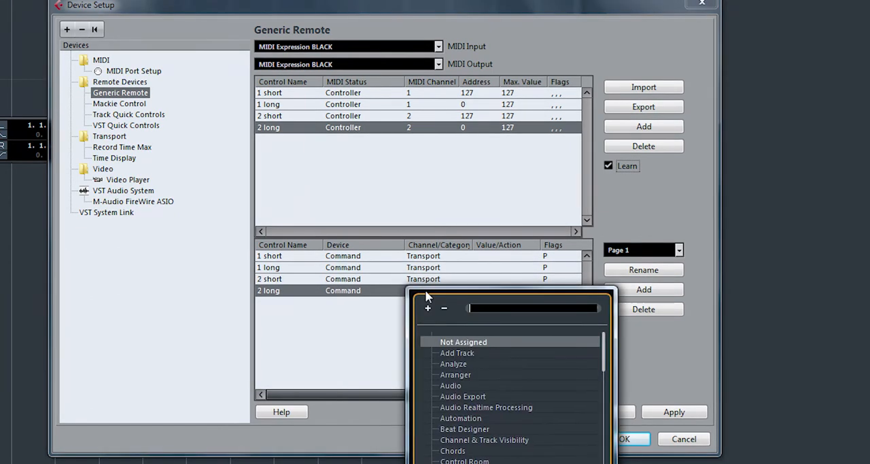
{"action": "type", "text": "ed"}
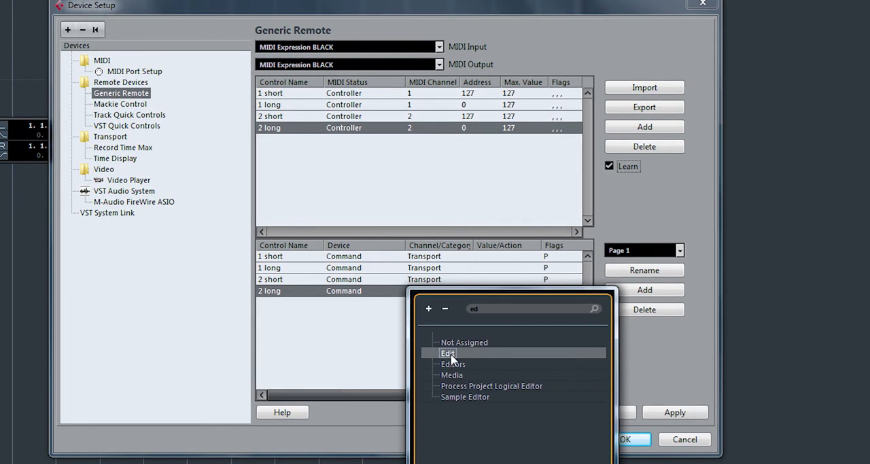
{"action": "left_click", "coordinate": [448, 353]}
{"action": "type", "text": "s"}
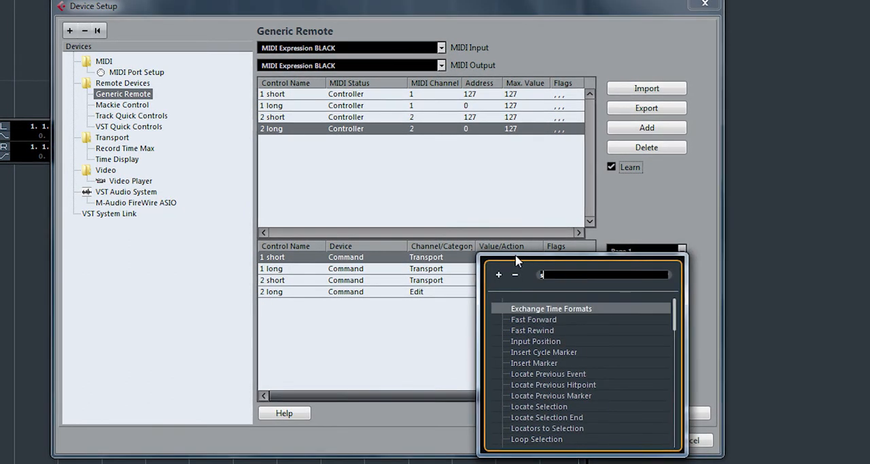
Step: Assign Start/Stop to 1 short and Record to 1 long
{"action": "type", "text": "tart"}
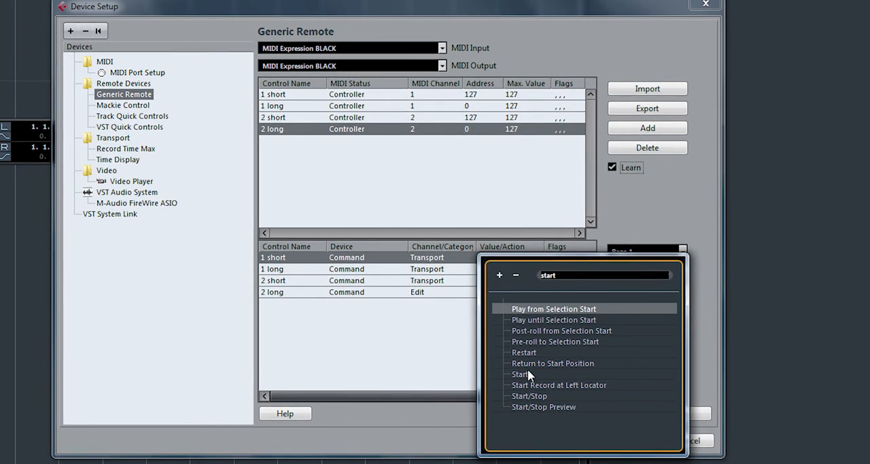
{"action": "left_click", "coordinate": [529, 396]}
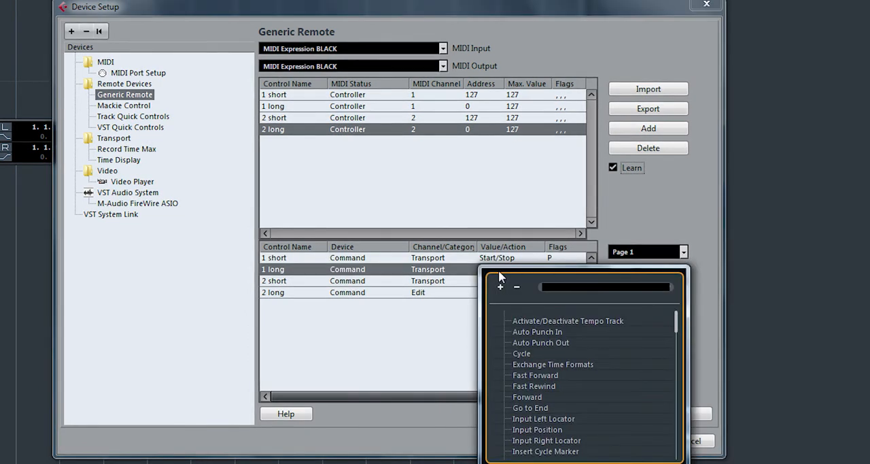
{"action": "type", "text": "F"}
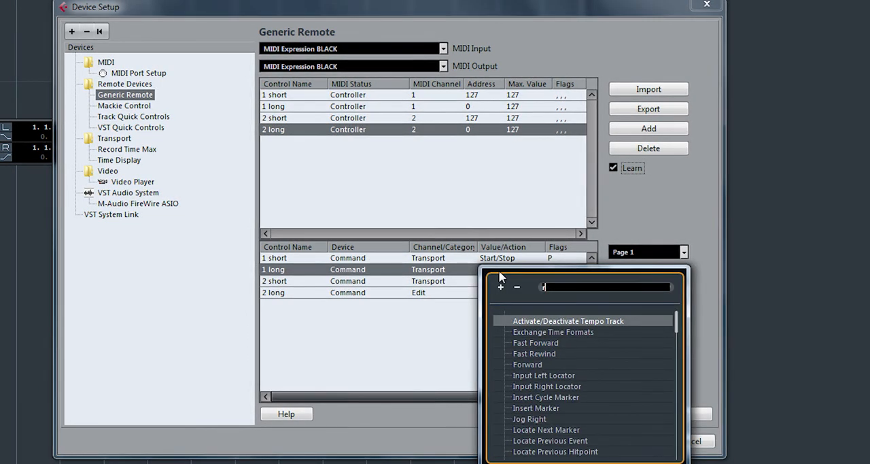
{"action": "type", "text": "ecor"}
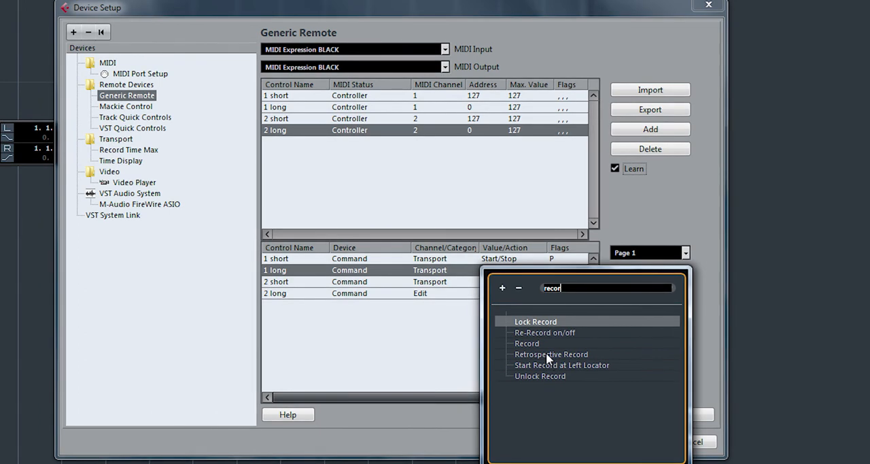
{"action": "left_click", "coordinate": [527, 343]}
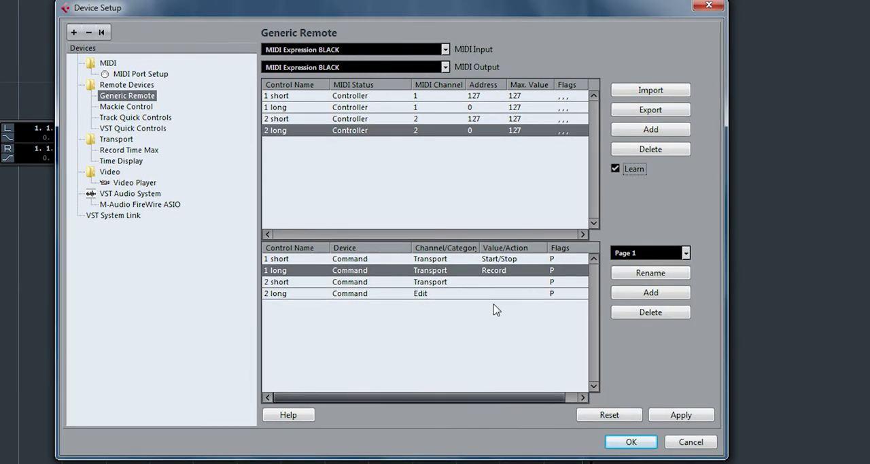
Step: Assign Stop to 2 short and Undo to 2 long
{"action": "left_click", "coordinate": [506, 281]}
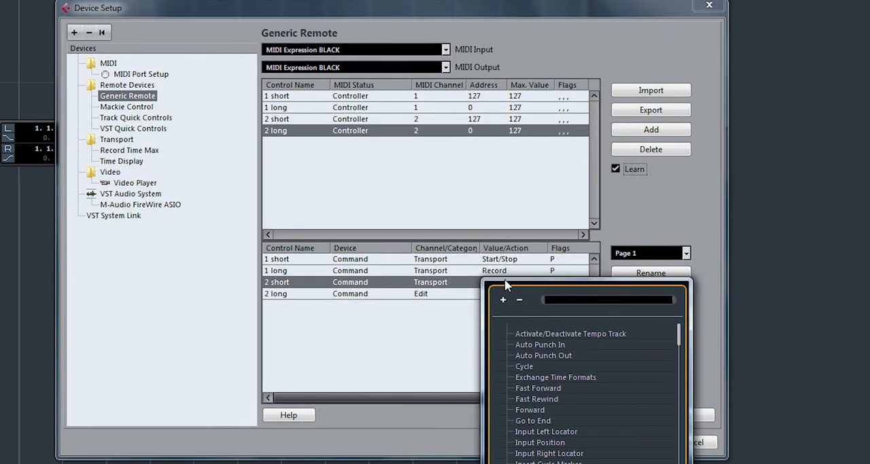
{"action": "type", "text": "E"}
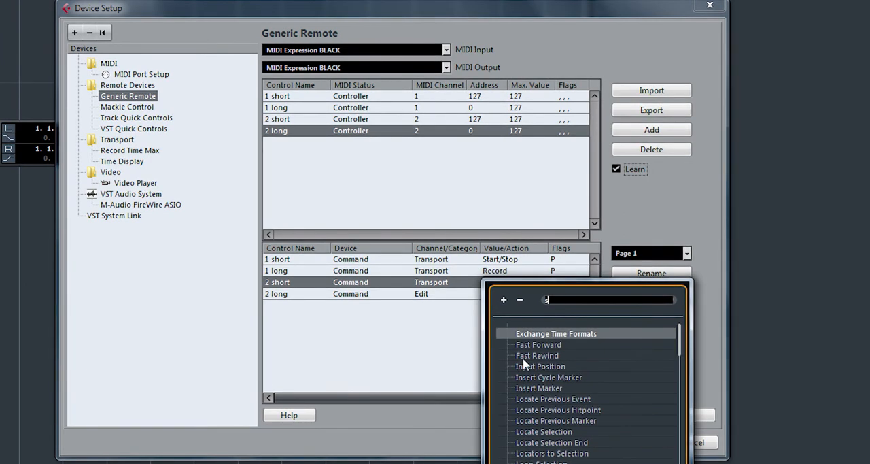
{"action": "type", "text": "stop"}
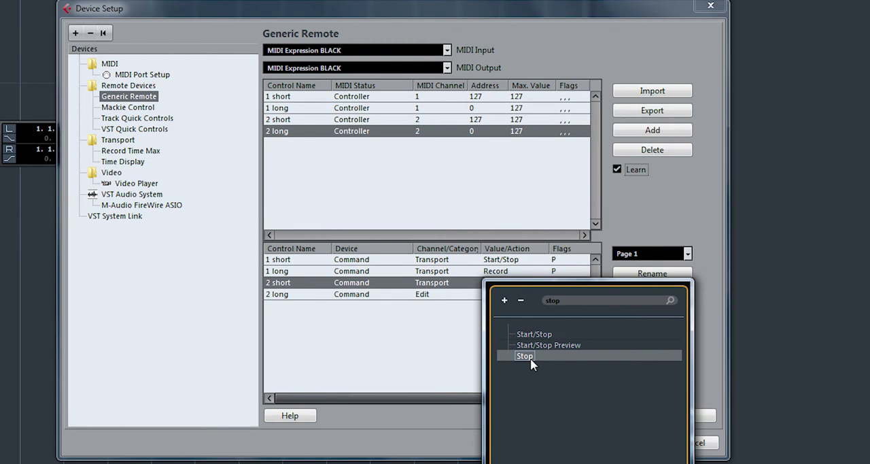
{"action": "left_click", "coordinate": [525, 355]}
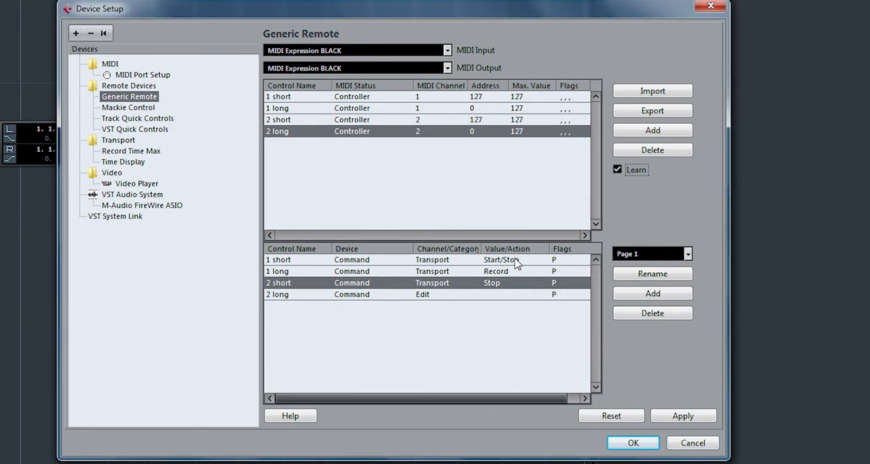
{"action": "mouse_move", "coordinate": [502, 286]}
{"action": "type", "text": "u"}
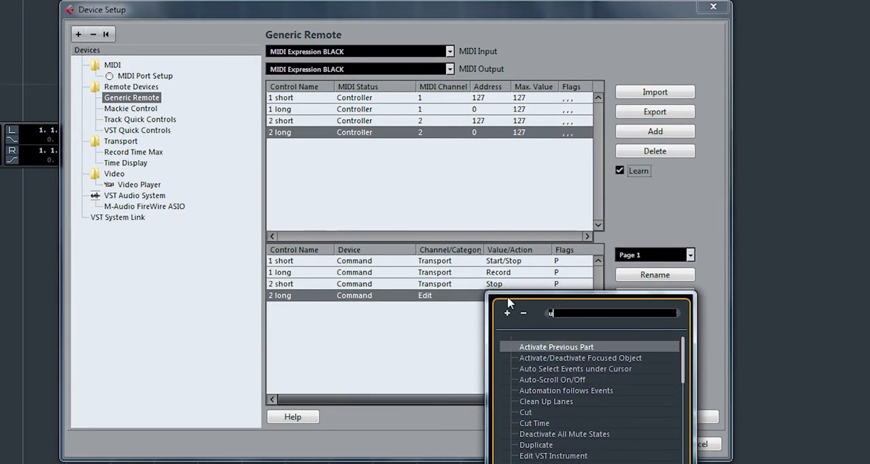
{"action": "type", "text": "ndo"}
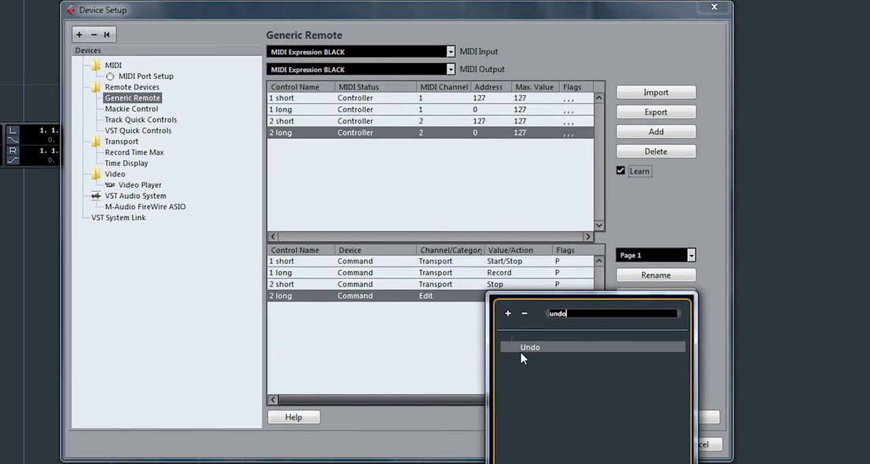
{"action": "left_click", "coordinate": [530, 347]}
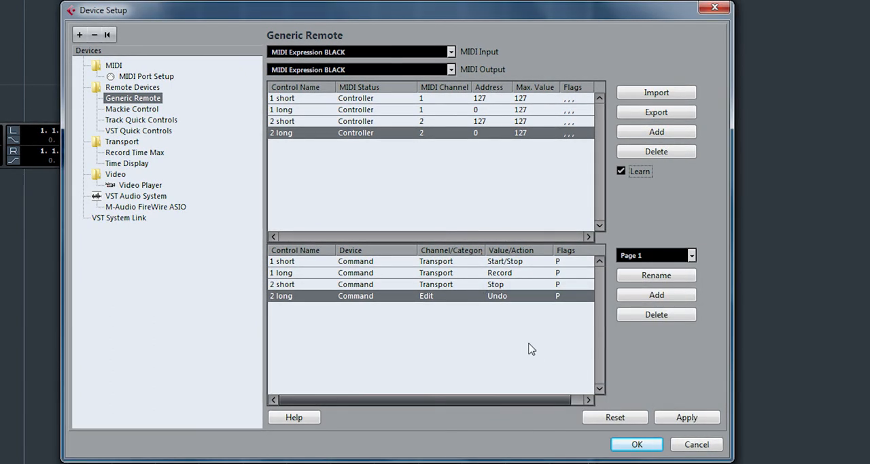
{"action": "left_click", "coordinate": [583, 98]}
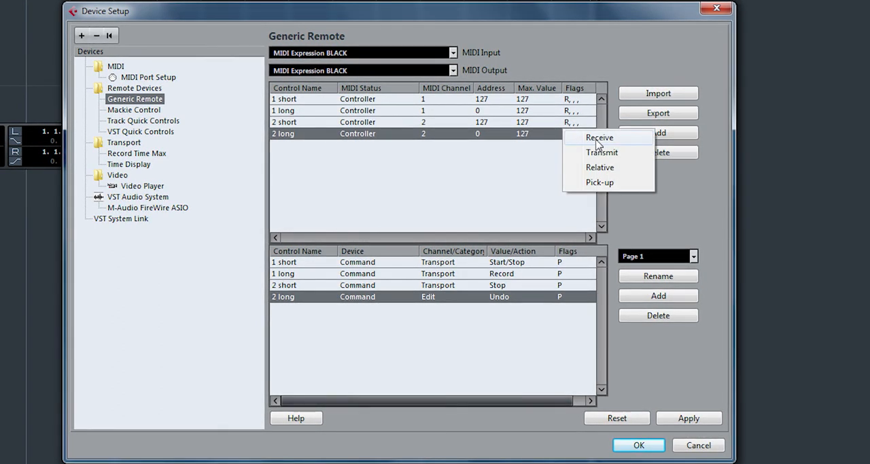
Step: Tick Receive for the 2 long controller and confirm Device Setup with OK
{"action": "left_click", "coordinate": [599, 138]}
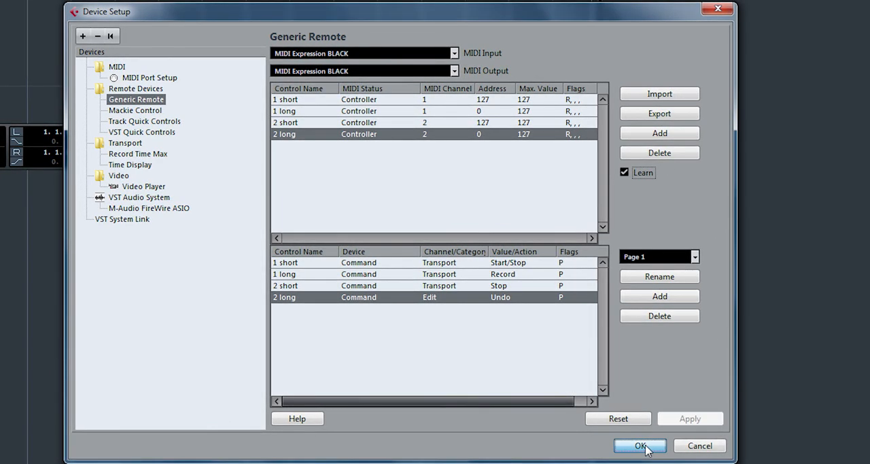
{"action": "left_click", "coordinate": [640, 446]}
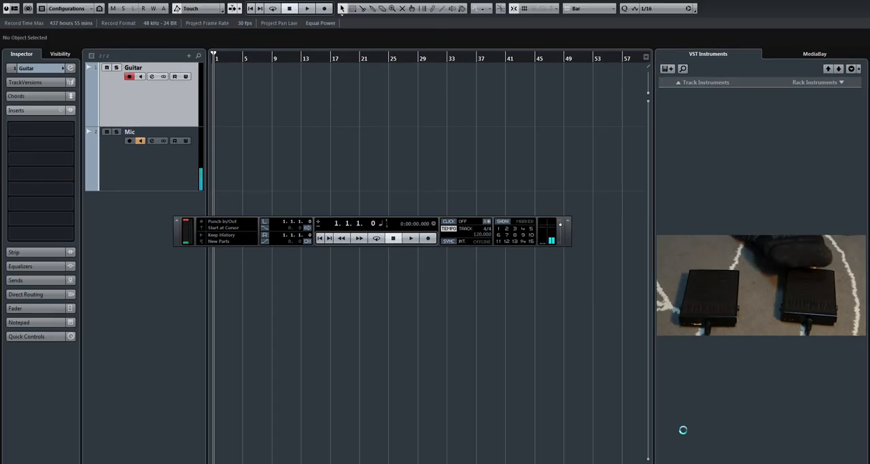
Step: Record a short Guitar_18 take at bar 1, then start playback
{"action": "left_click", "coordinate": [325, 8]}
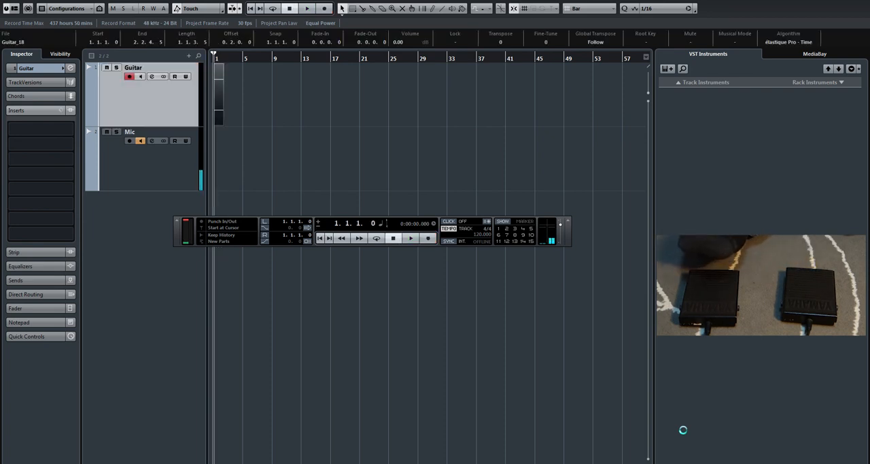
{"action": "left_click", "coordinate": [307, 8]}
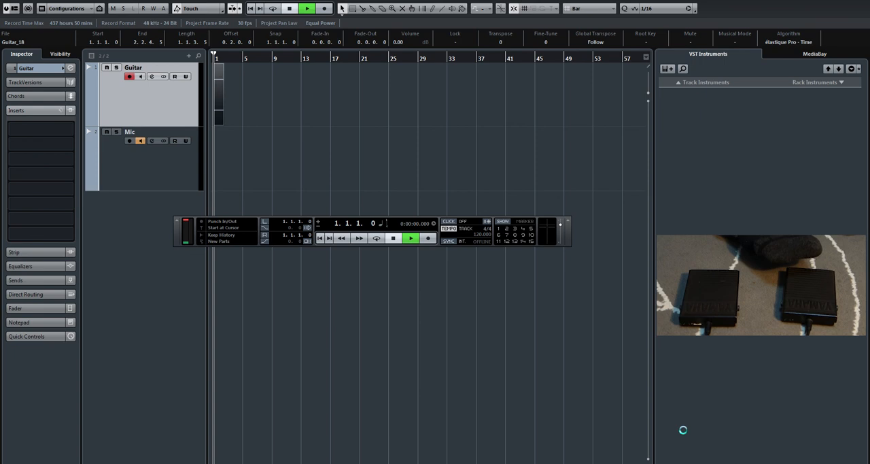